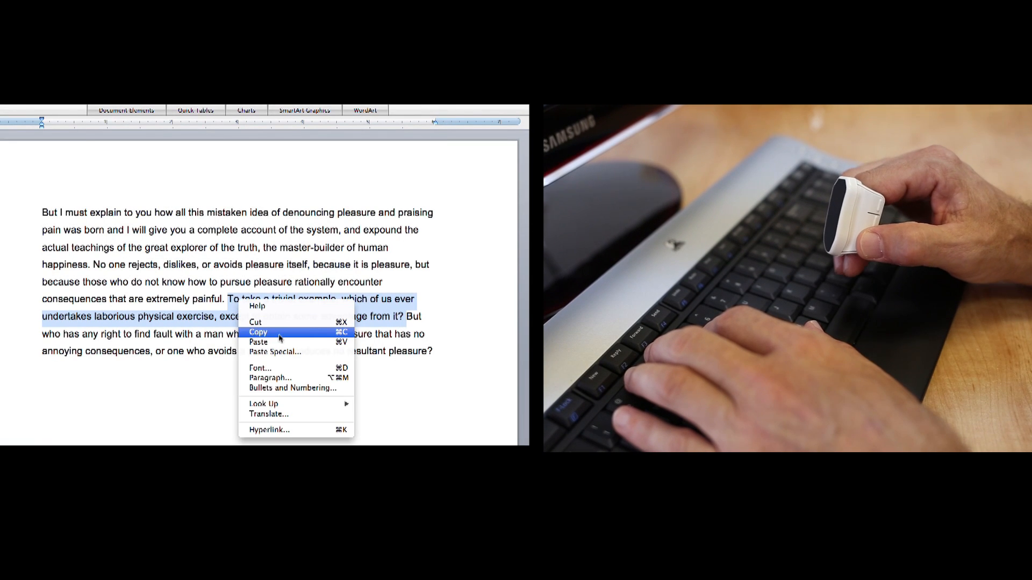
Step: Copy the sentence beginning "To take a trivial example" to the clipboard via the context menu
click(256, 332)
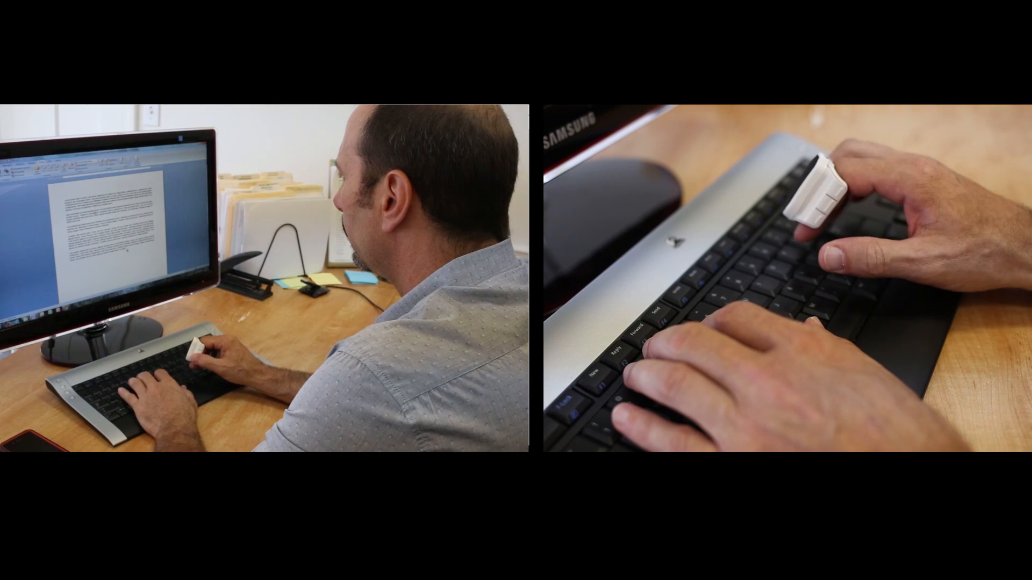